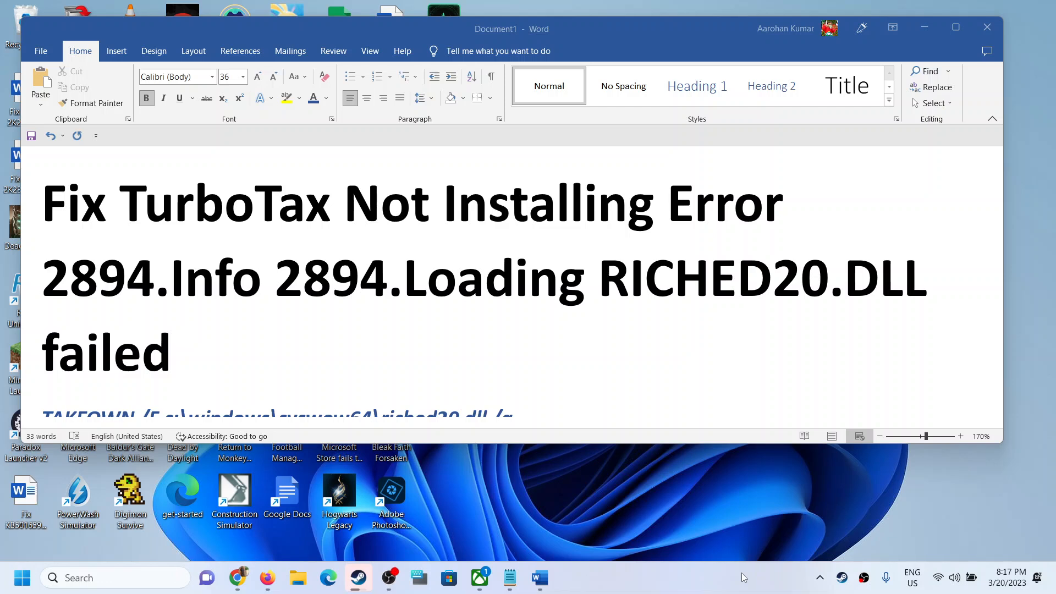
mouse_move(304, 244)
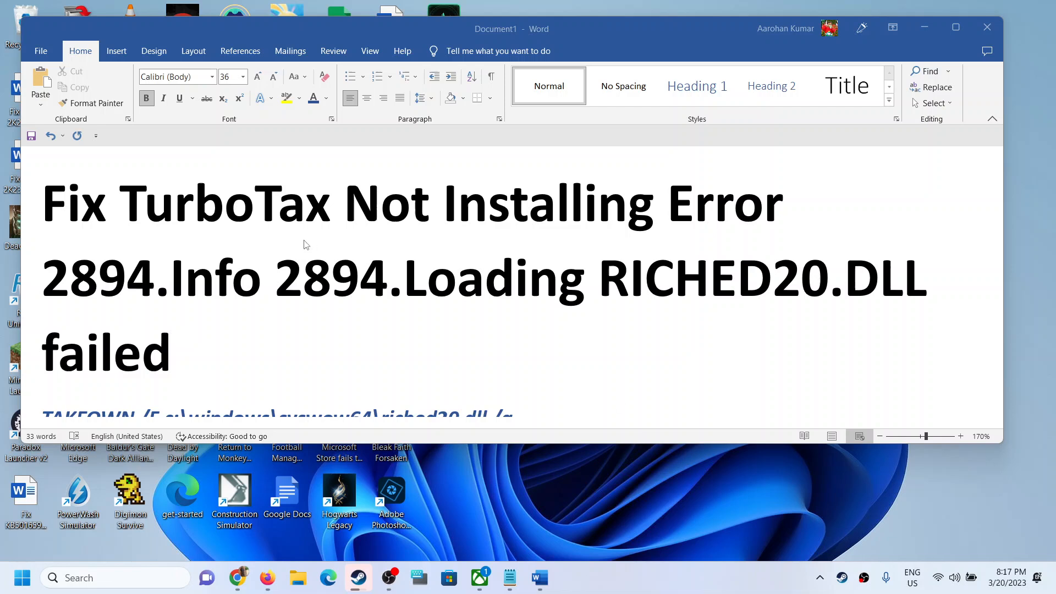
mouse_move(544, 288)
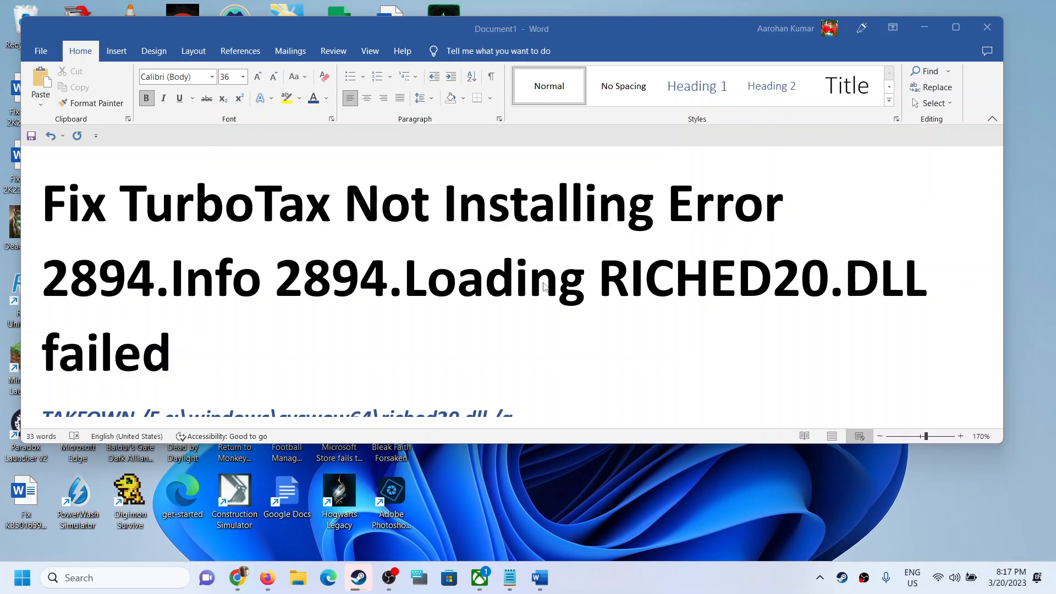
mouse_move(111, 251)
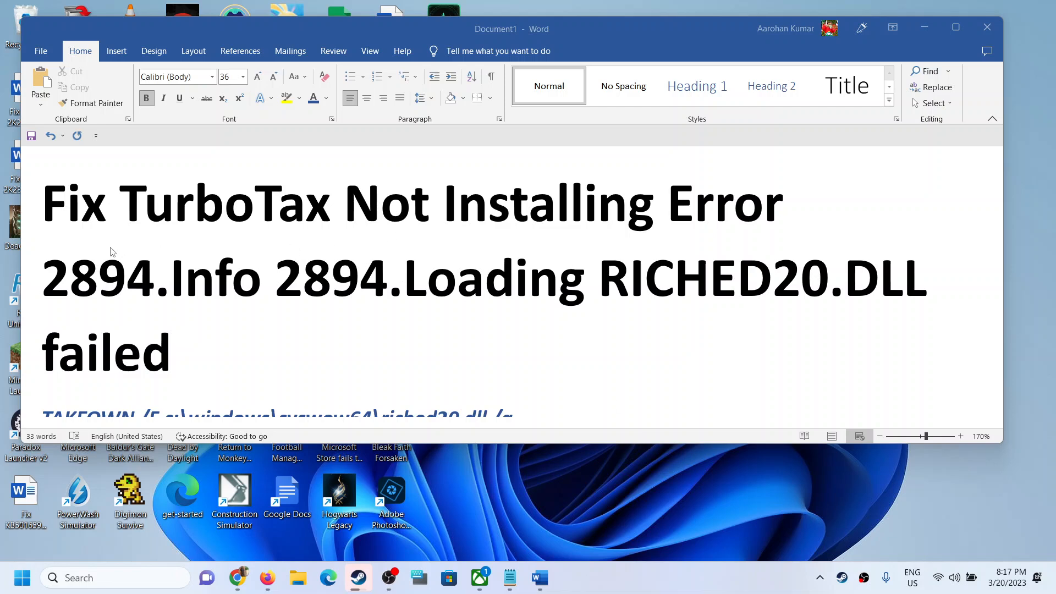
mouse_move(326, 297)
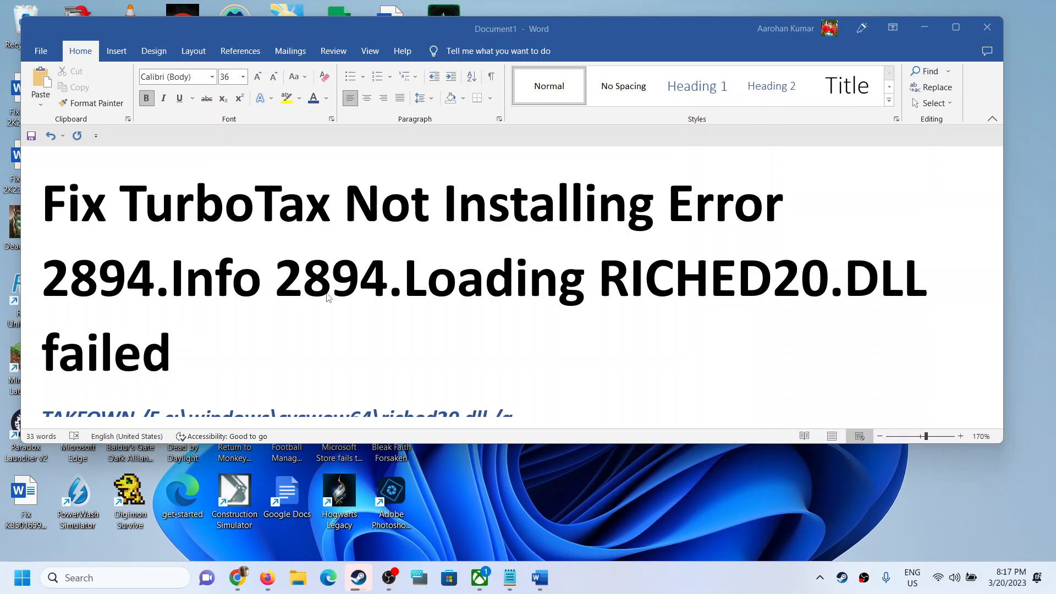
mouse_move(709, 305)
type("cmd")
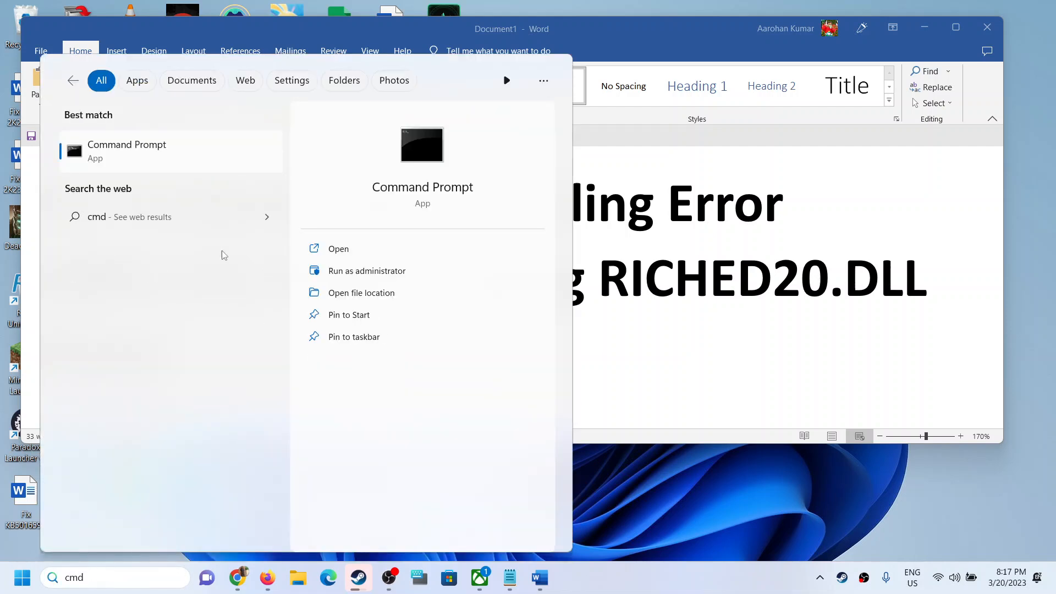
- Run Command Prompt as administrator from the search results
right_click(127, 148)
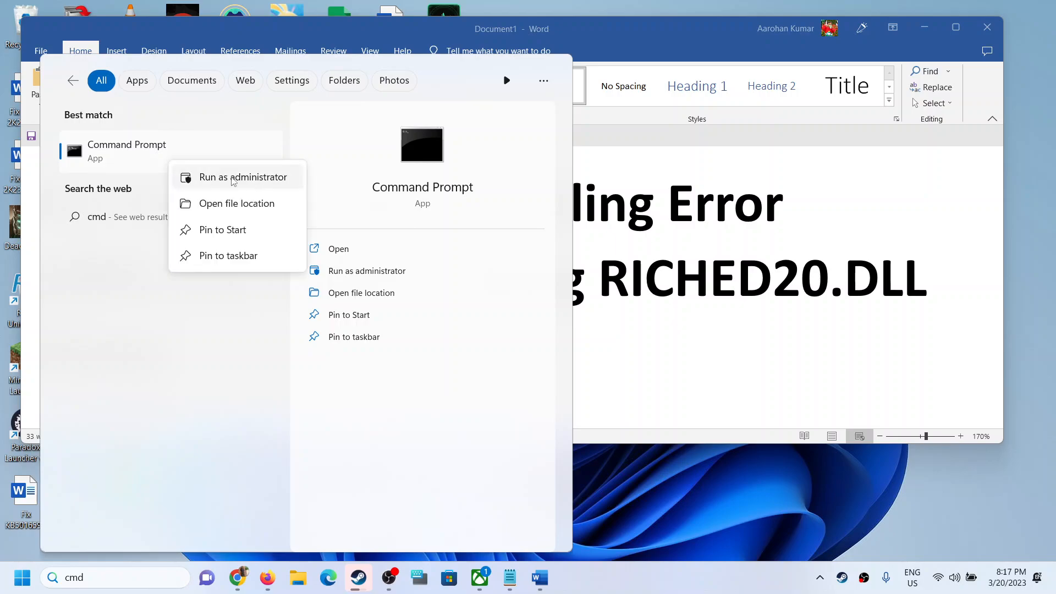
left_click(245, 176)
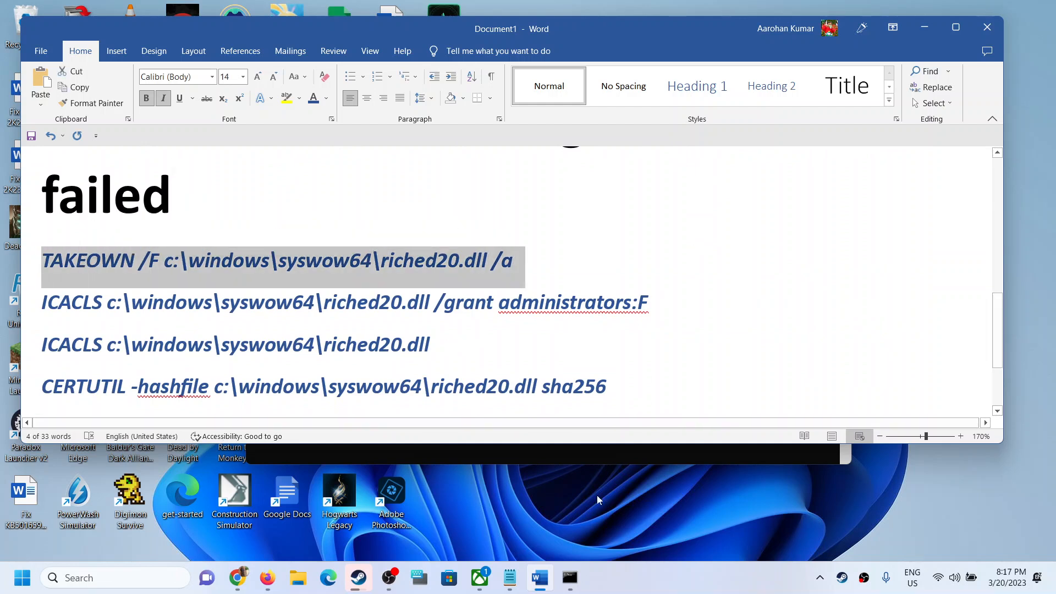
- Run TAKEOWN /F c:\windows\syswow64\riched20.dll /a in the admin Command Prompt
left_click(569, 577)
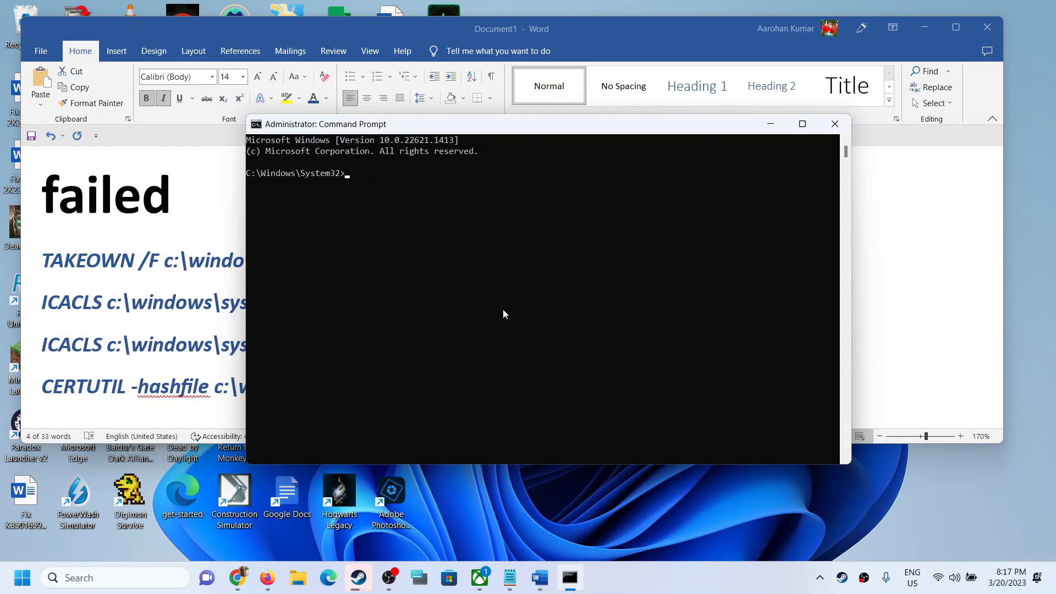
type("TAKEOWN /F c:\\windows\\syswow64\\riched20.dll /a")
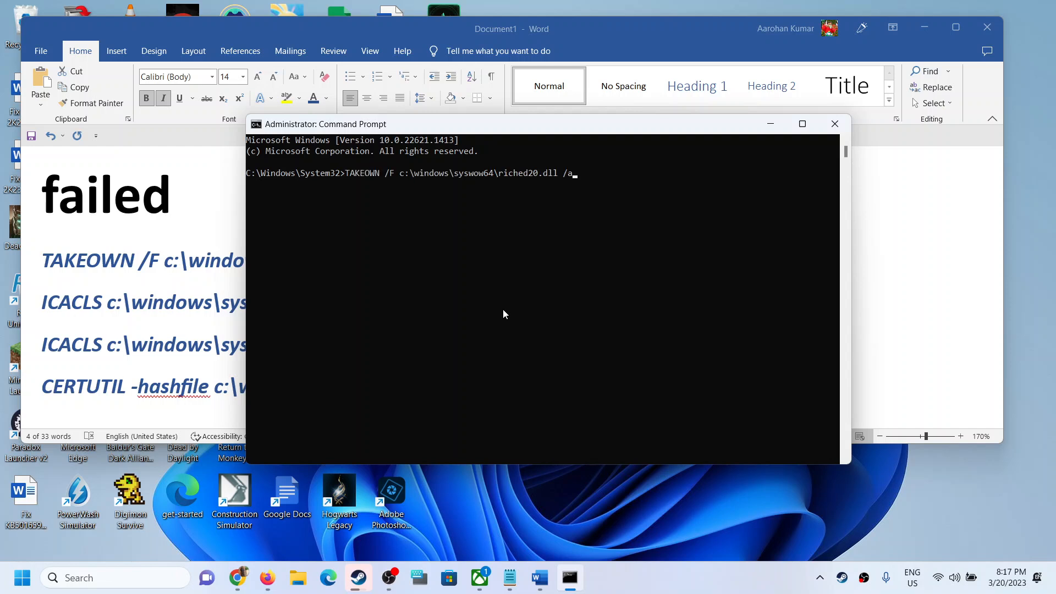
key("enter")
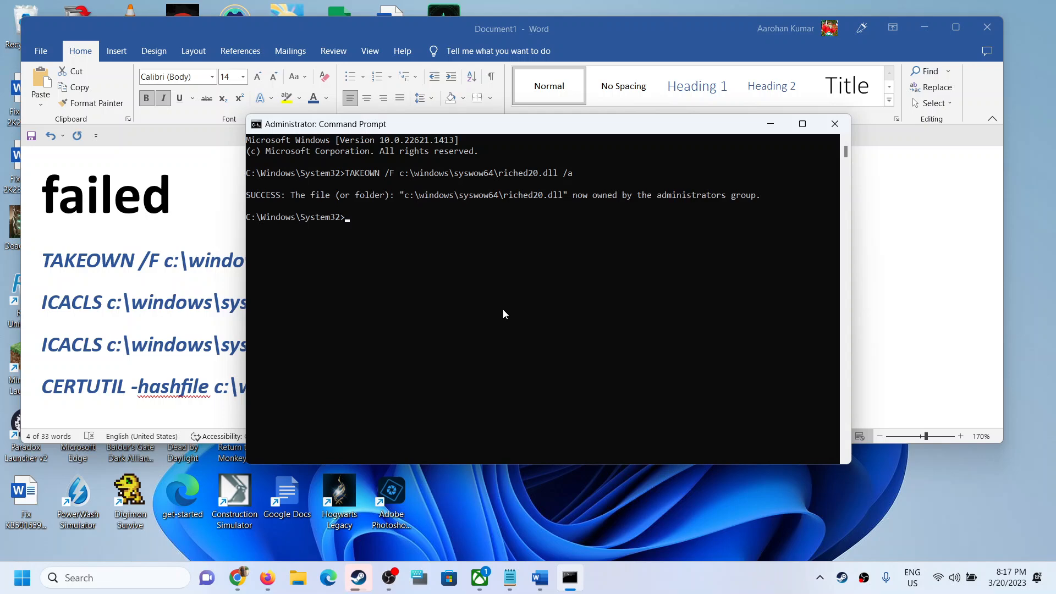
mouse_move(497, 249)
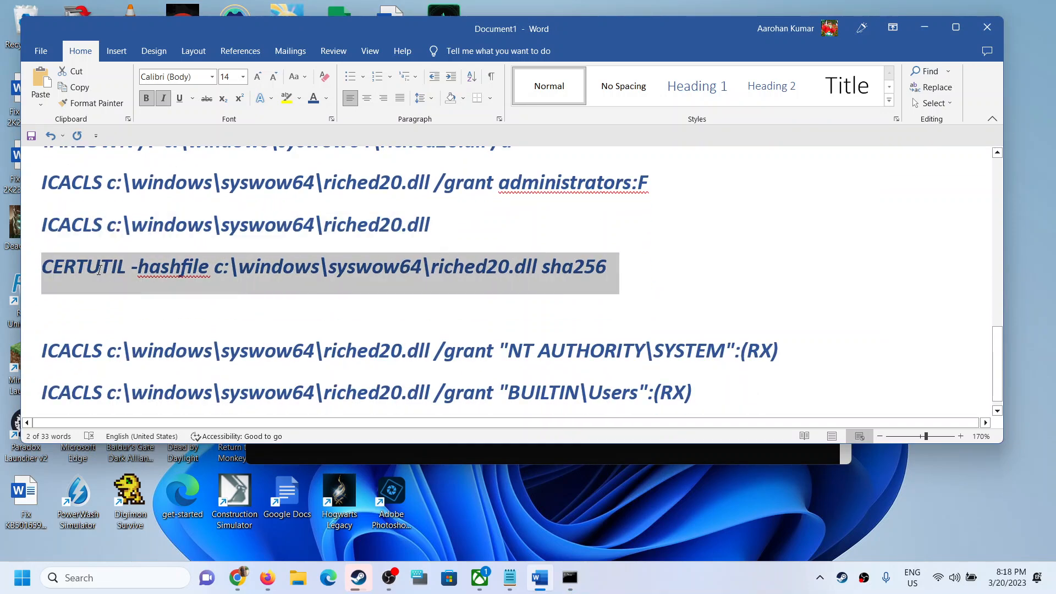
- Run the ICACLS grants, ICACLS listing and CERTUTIL SHA256 hash commands on riched20.dll
left_click(569, 577)
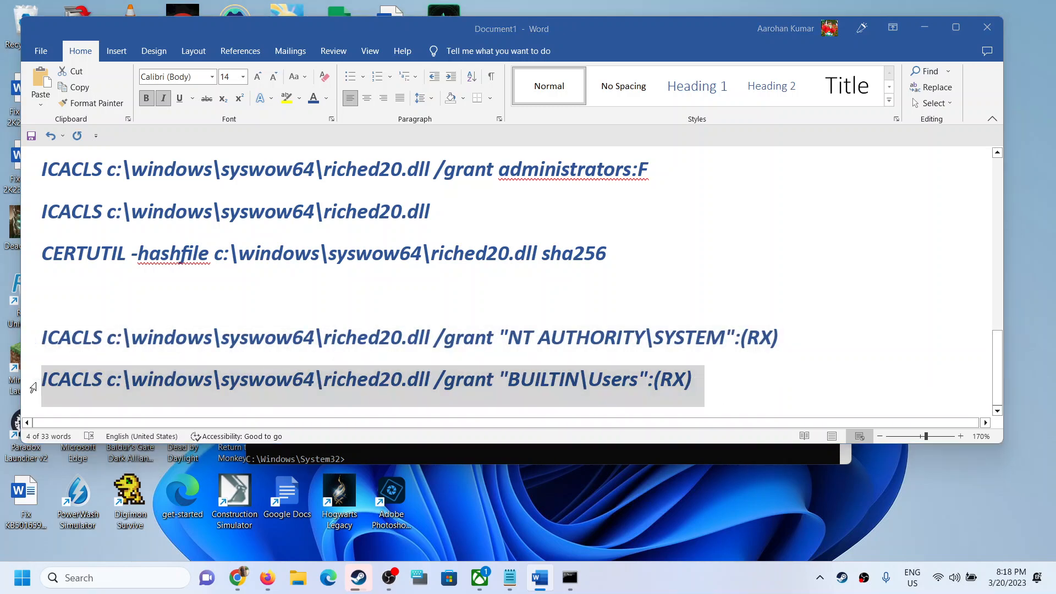
left_click(569, 577)
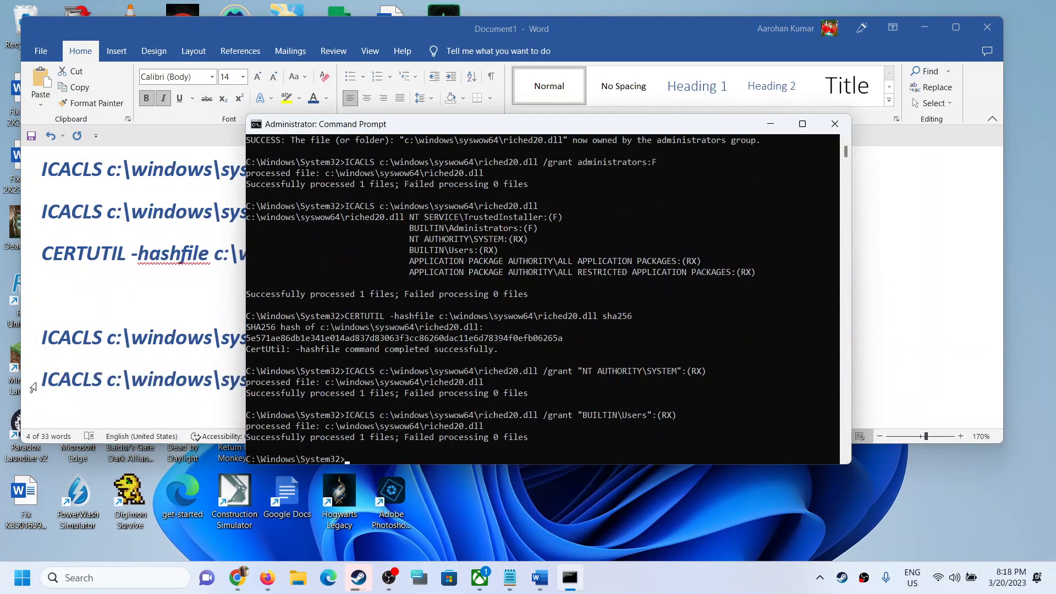